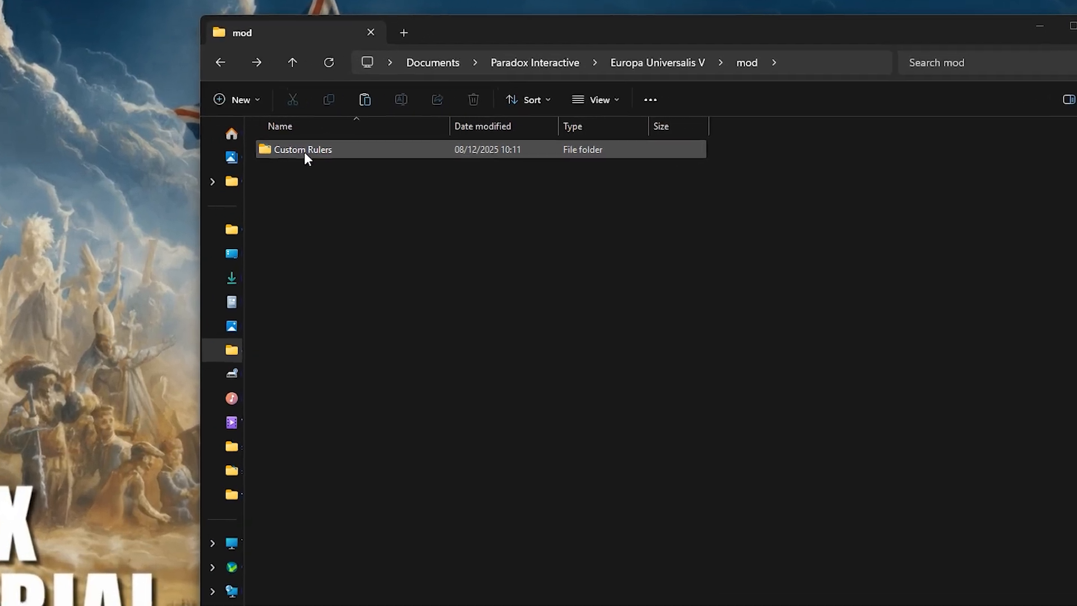
- Navigate into the Custom Rulers mod's main_menu/setup/start folder
{"action": "right_click", "coordinate": [296, 226]}
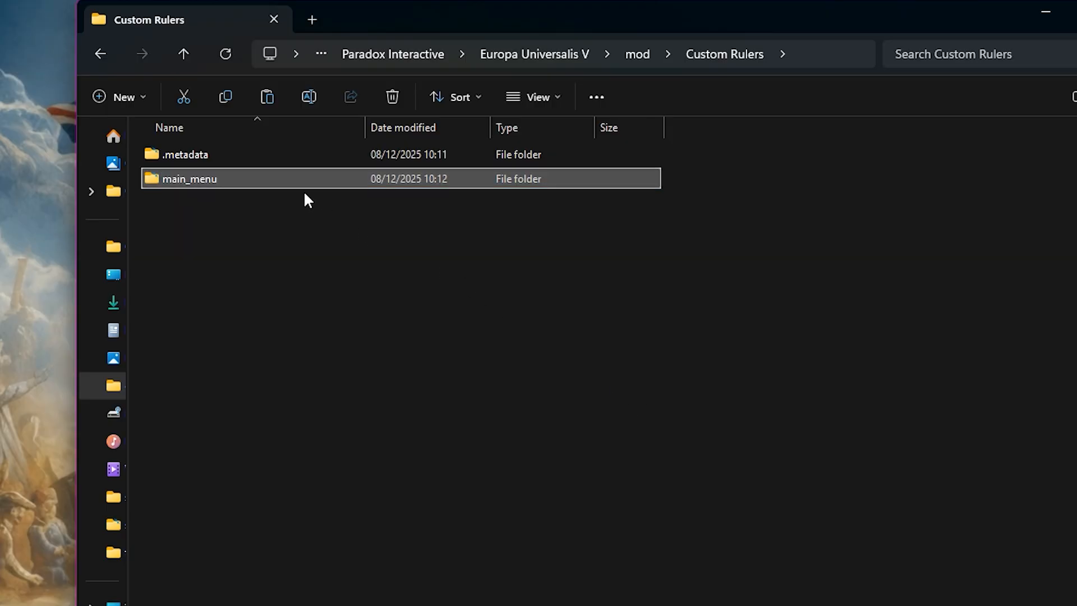
{"action": "double_click", "coordinate": [189, 178]}
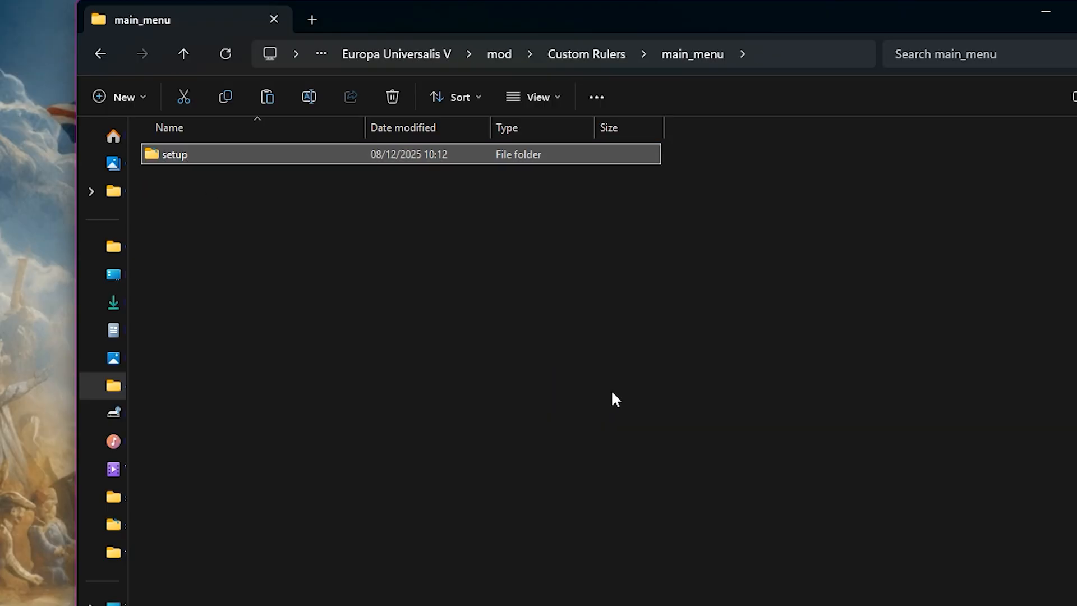
{"action": "double_click", "coordinate": [174, 153]}
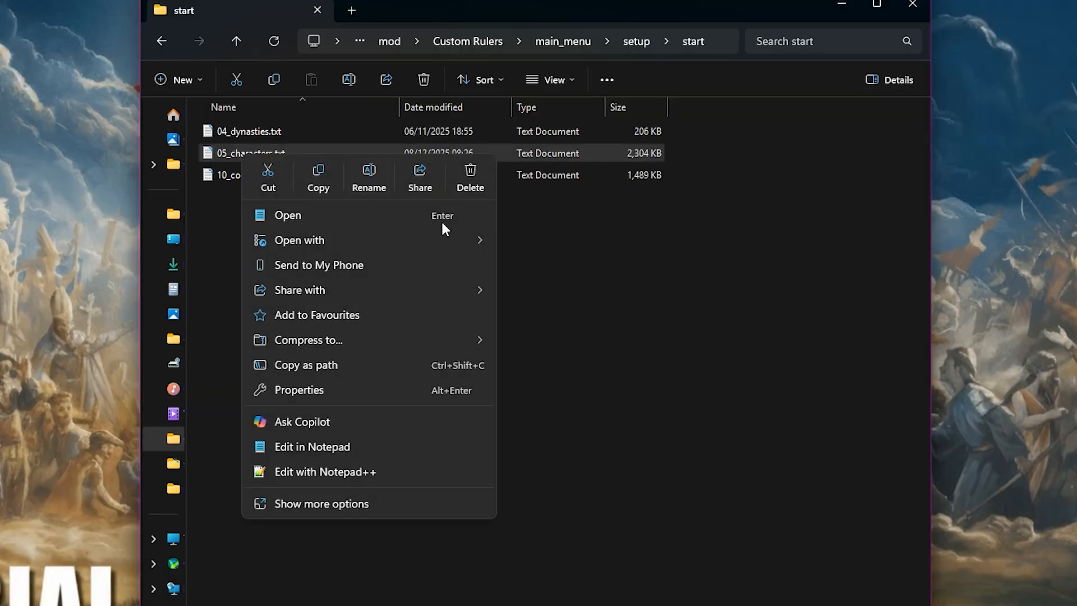
- Load 05_characters.txt in Notepad++ and locate the swe_magnus_eriksson block to duplicate
{"action": "left_click", "coordinate": [324, 471]}
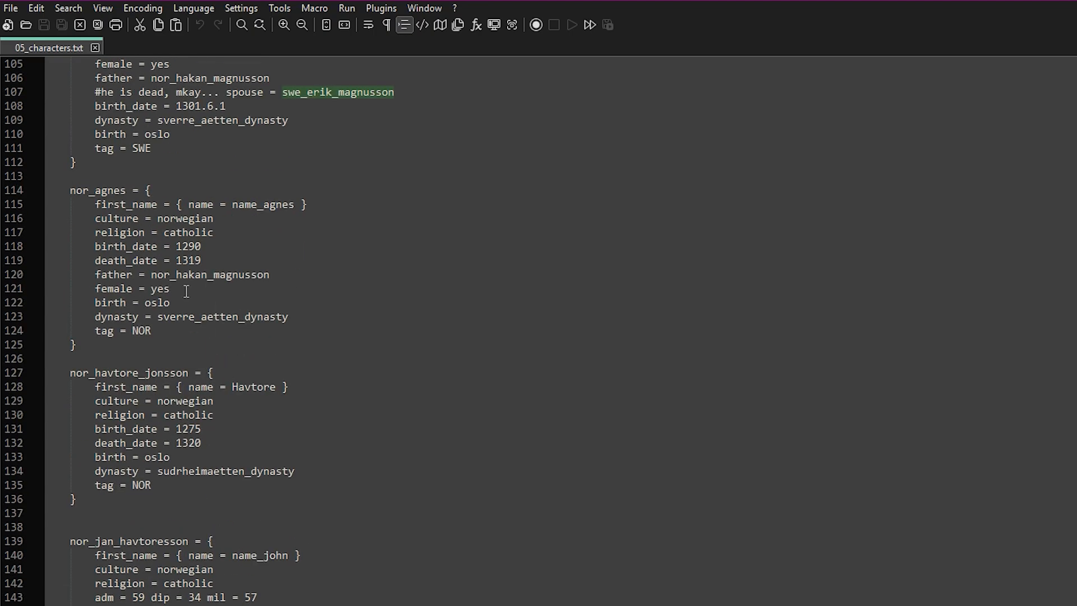
{"action": "scroll", "scroll_direction": "up", "scroll_amount": 3}
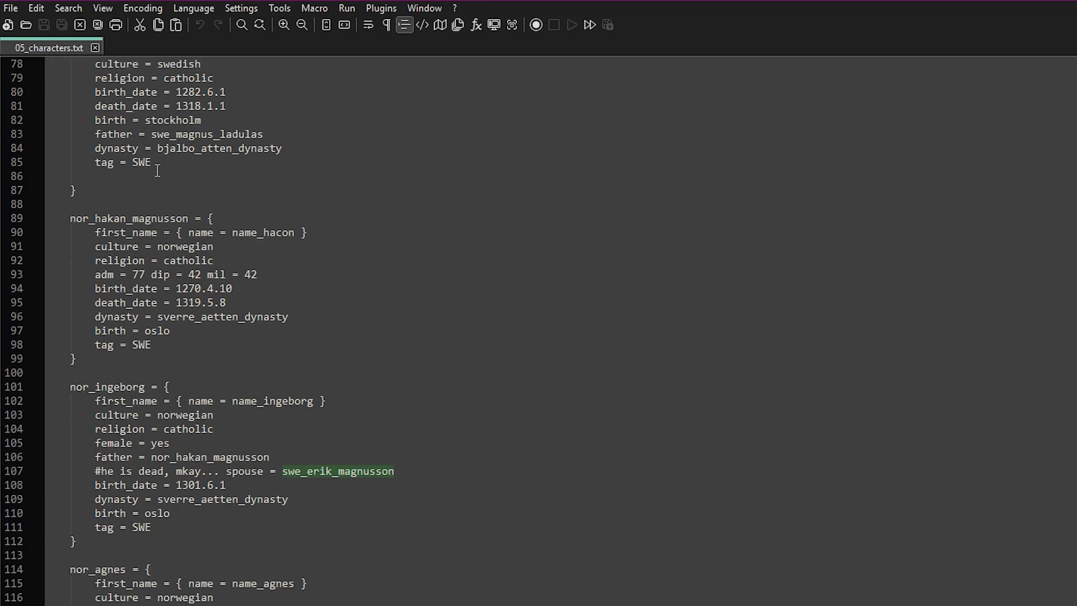
{"action": "scroll", "scroll_direction": "down", "scroll_amount": 3}
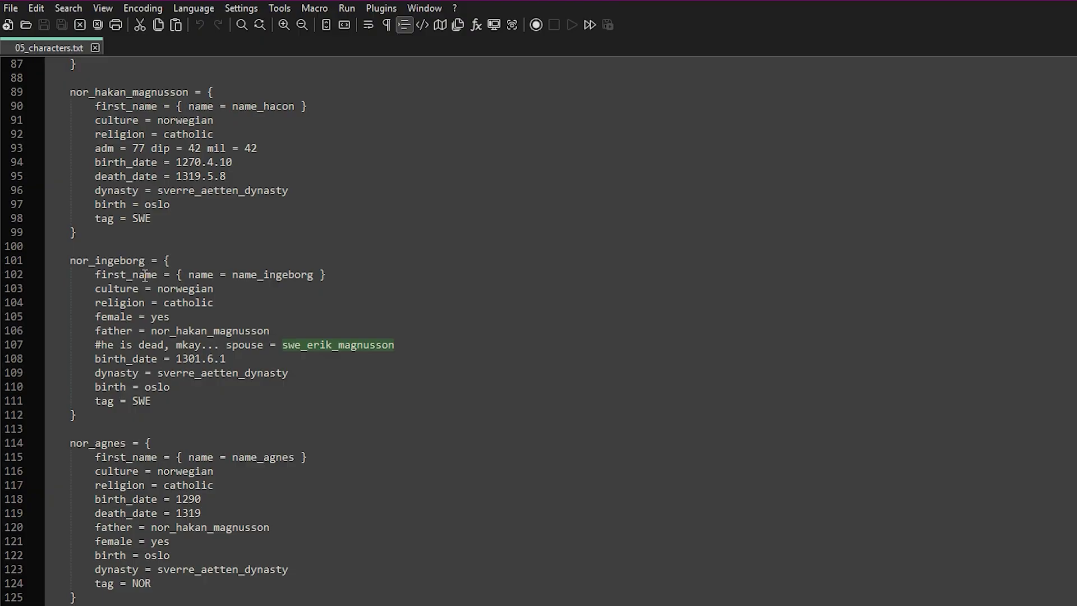
{"action": "key", "text": "ctrl+f"}
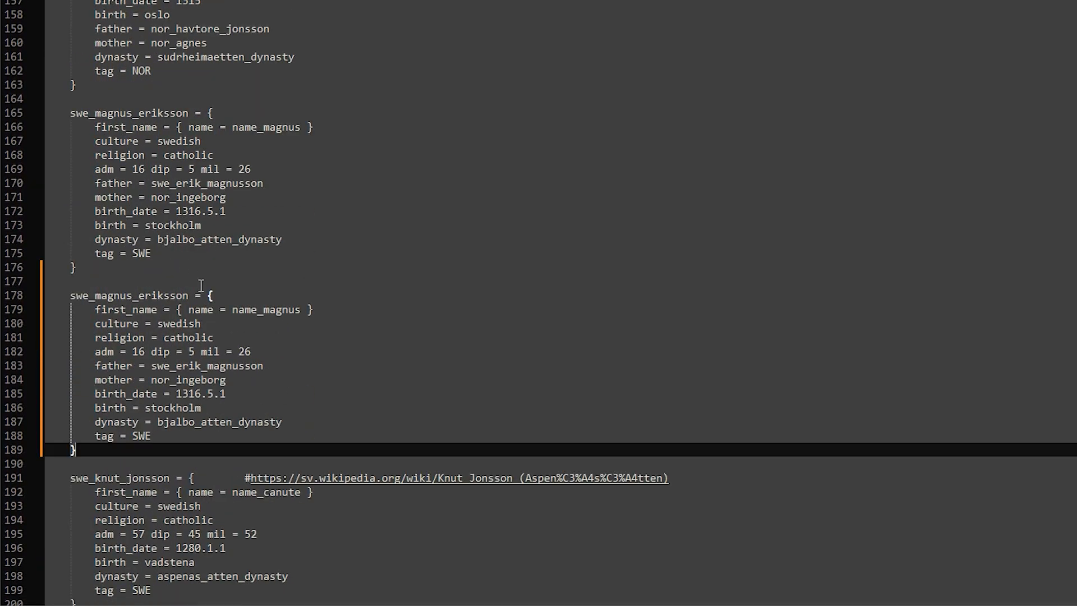
- Name the duplicated block swe_zeisix_character with first name name_zeisix and save
{"action": "type", "text": "swe_zeisix = {"}
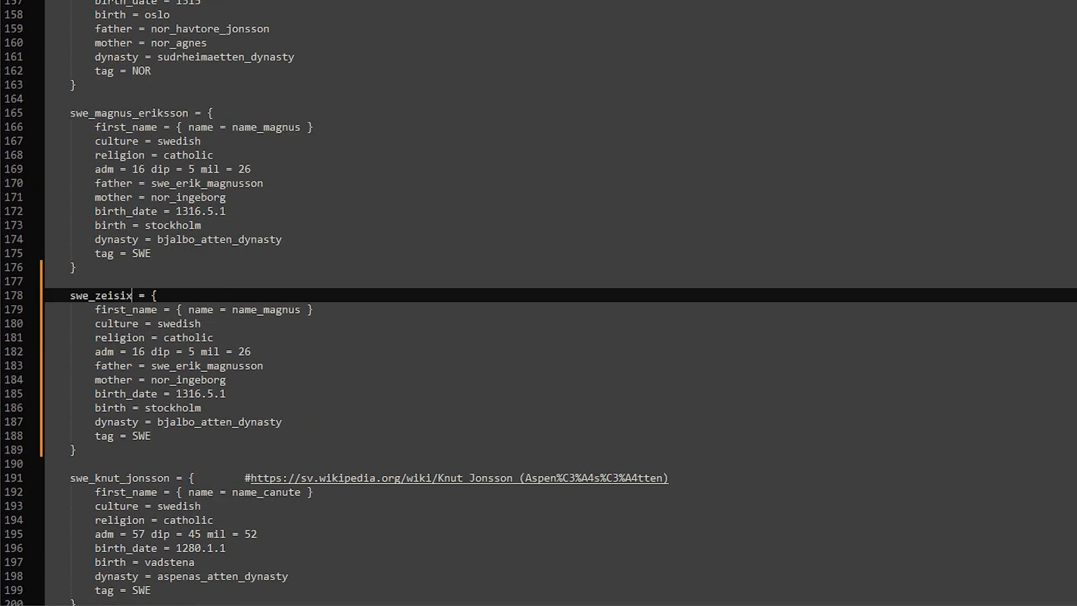
{"action": "type", "text": "_character"}
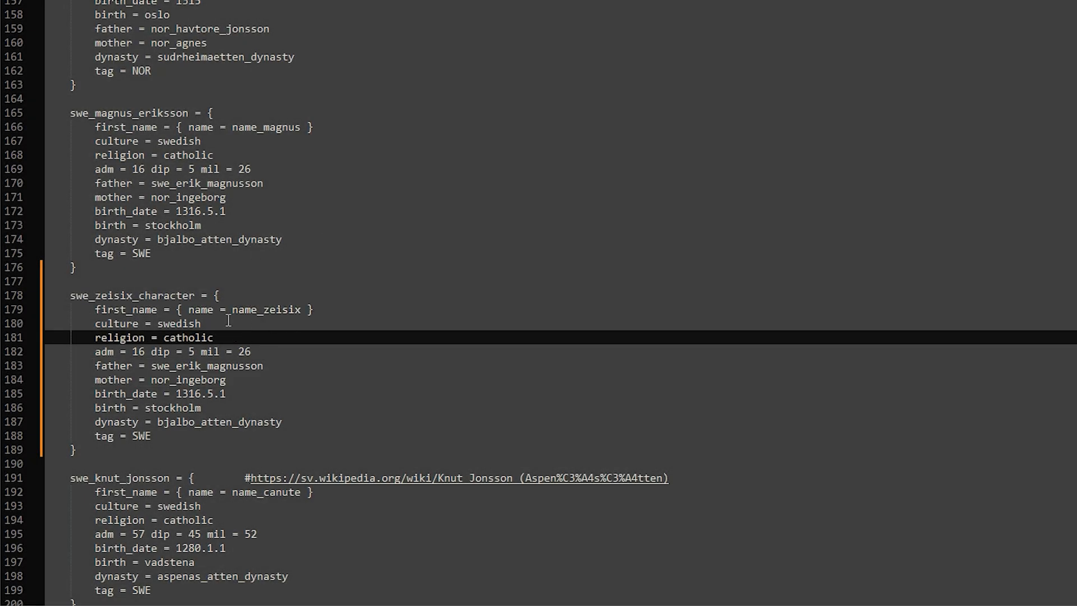
{"action": "double_click", "coordinate": [187, 337]}
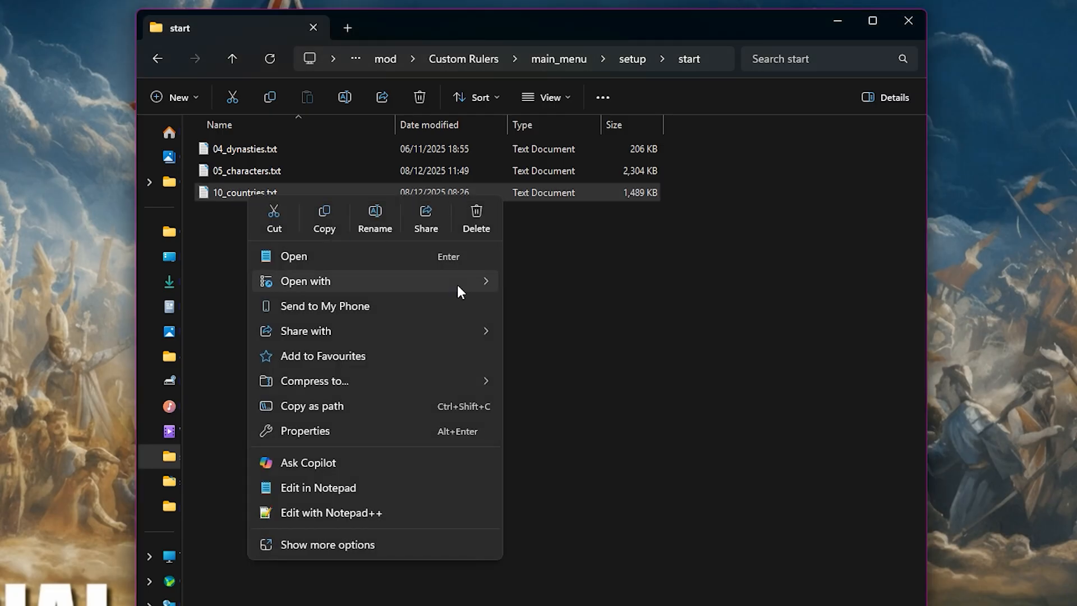
- Load 10_countries.txt in Notepad++ to set the ruler to swe_zeisix_character
{"action": "left_click", "coordinate": [330, 512]}
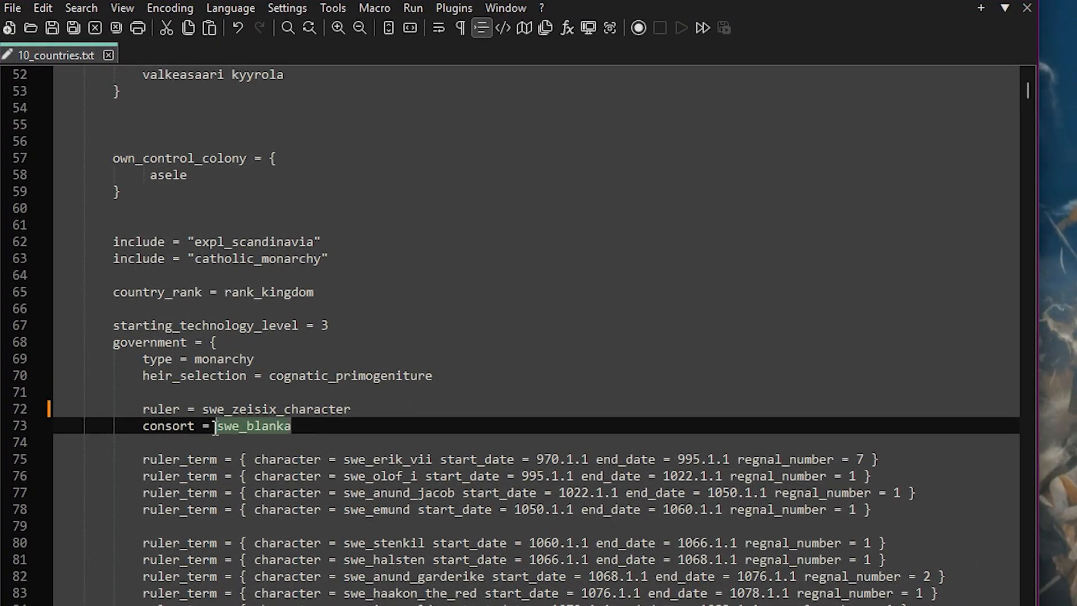
- End swe_magnus_eriksson's term in 1331.4.1 and add a swe_zeisix_character ruler term from 1332.1.1, regnal number 1
{"action": "scroll", "scroll_direction": "down", "scroll_amount": 3}
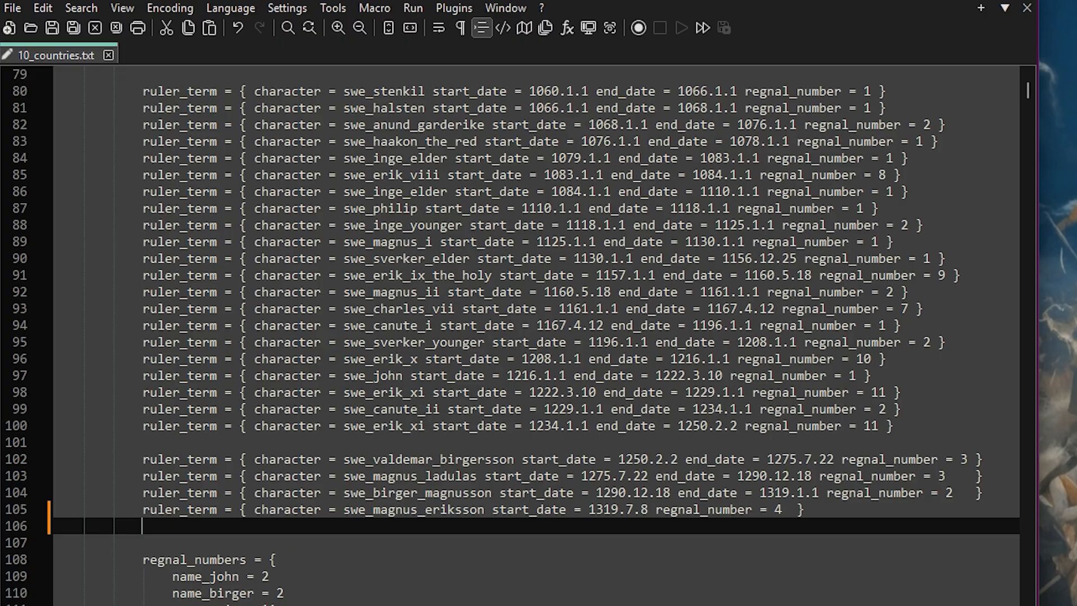
{"action": "type", "text": "end_date = 1331.4.1"}
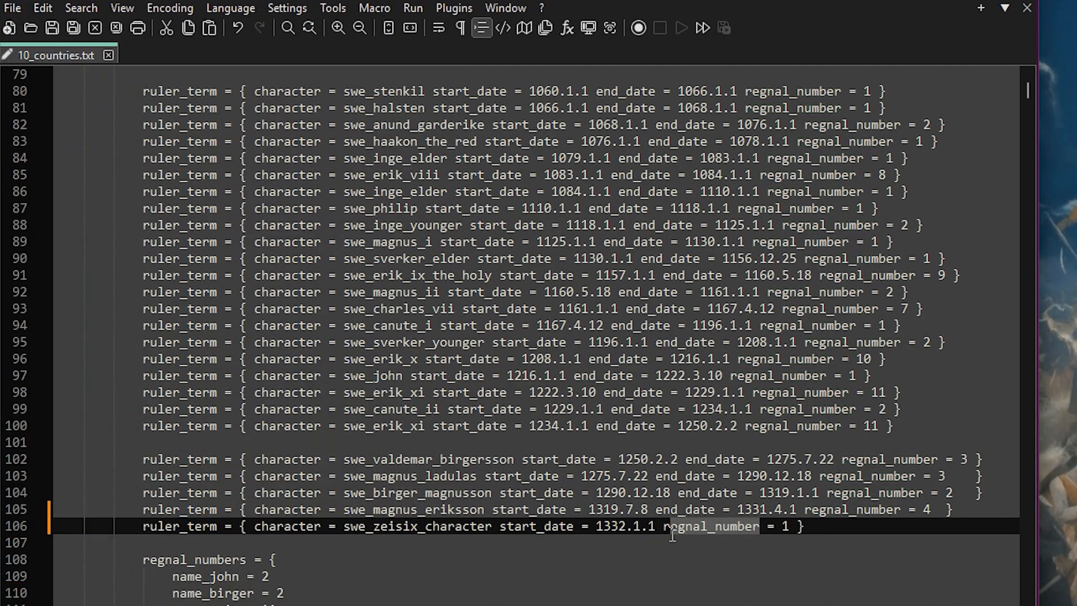
{"action": "double_click", "coordinate": [710, 527]}
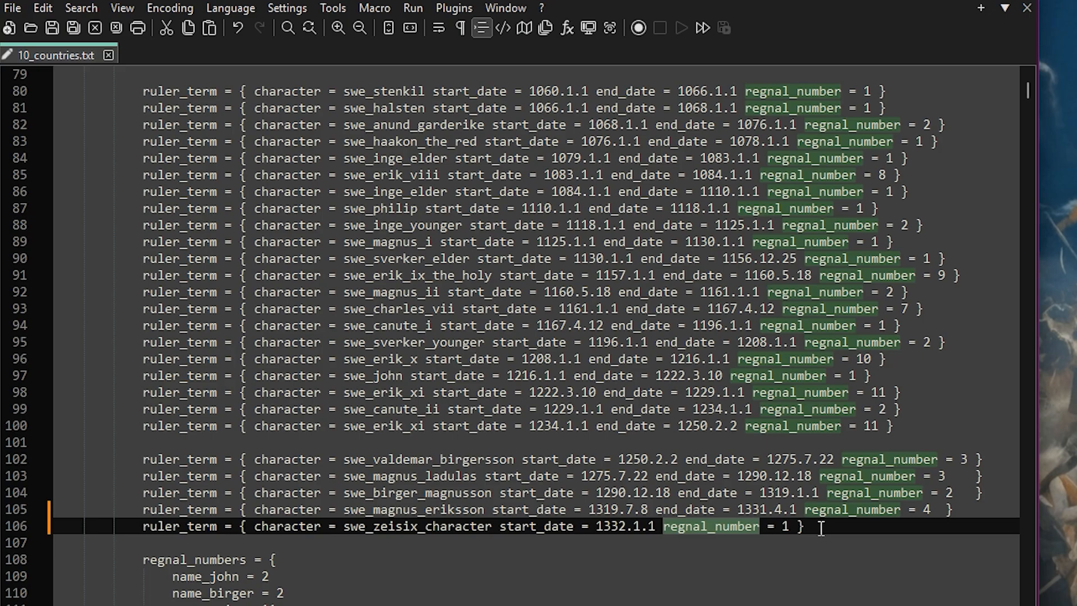
{"action": "scroll", "scroll_direction": "down", "scroll_amount": 3}
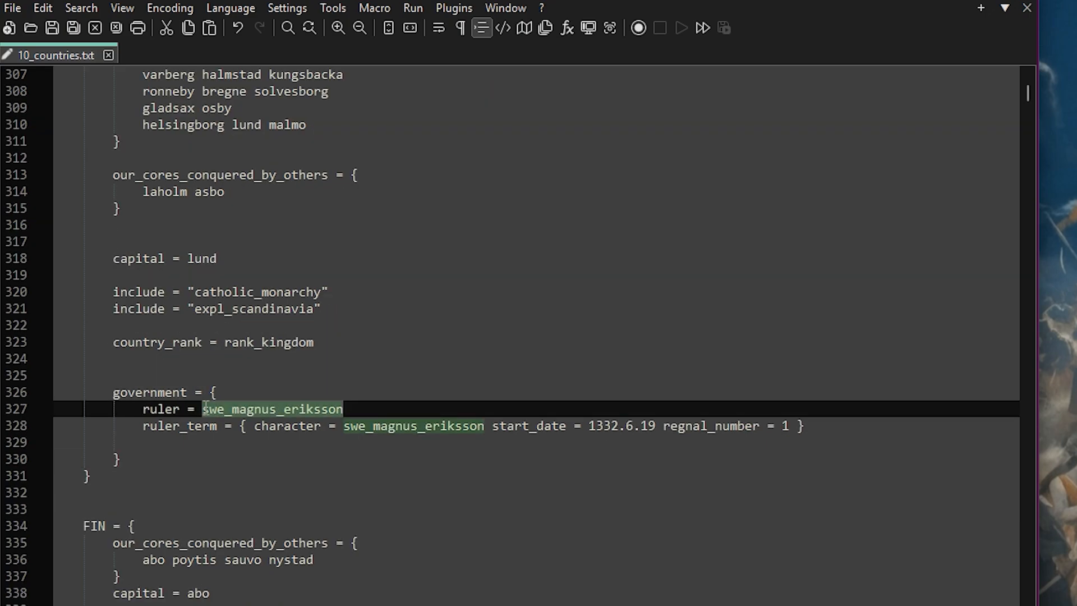
{"action": "scroll", "scroll_direction": "down", "scroll_amount": 3}
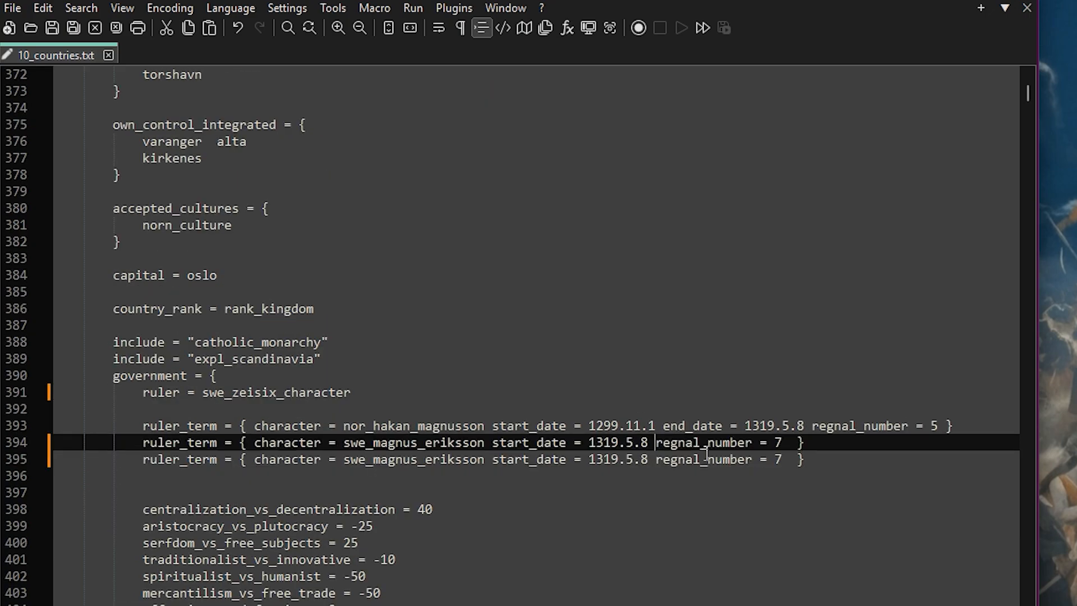
{"action": "type", "text": "end_date = 1331.4.2"}
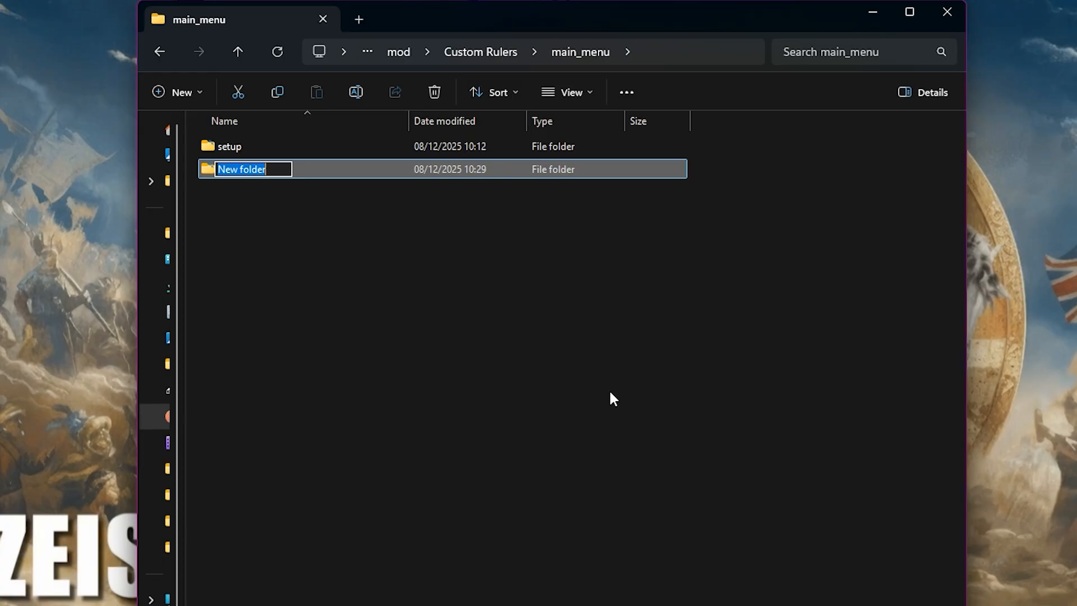
- Create a localization/english folder in main_menu and place the copied character_names_dynamic_l_english.yml there
{"action": "type", "text": "localization"}
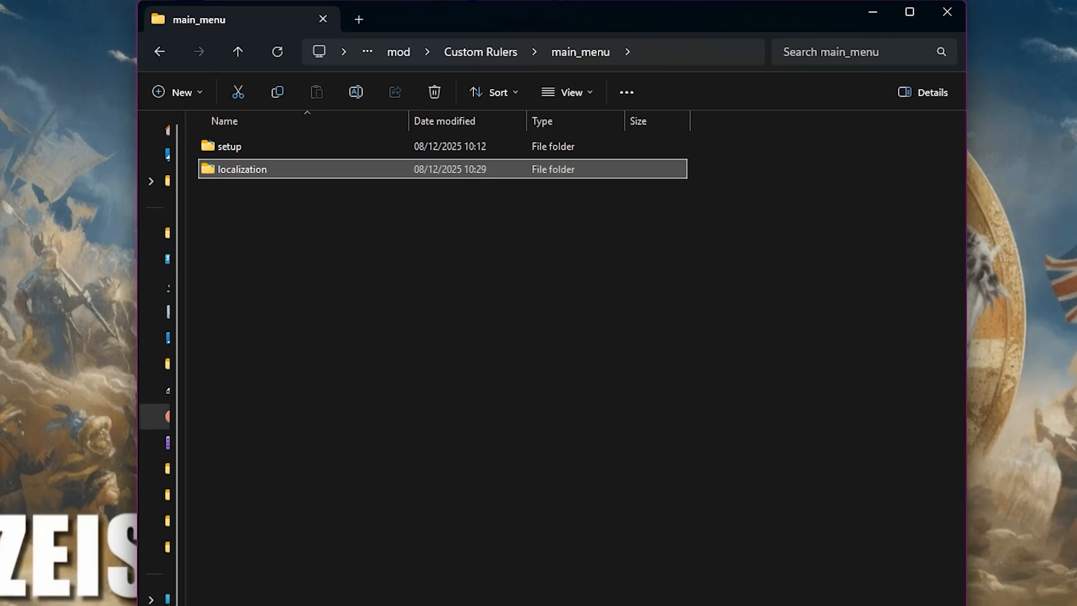
{"action": "double_click", "coordinate": [241, 169]}
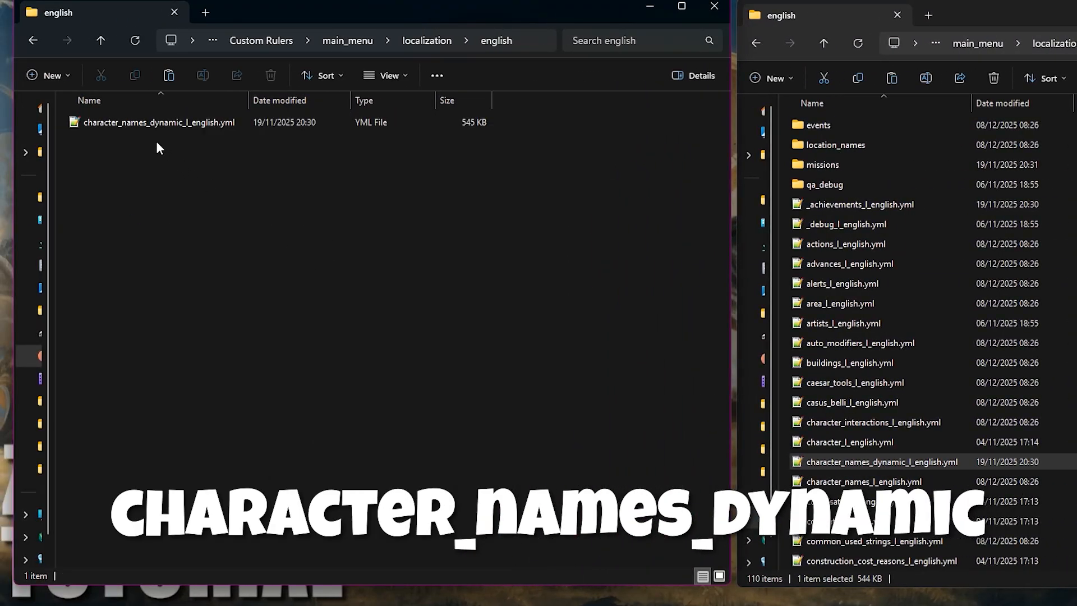
- Add a name_zeisix: "Zeisix" line to the copied dynamic character names yml and save it
{"action": "double_click", "coordinate": [160, 122]}
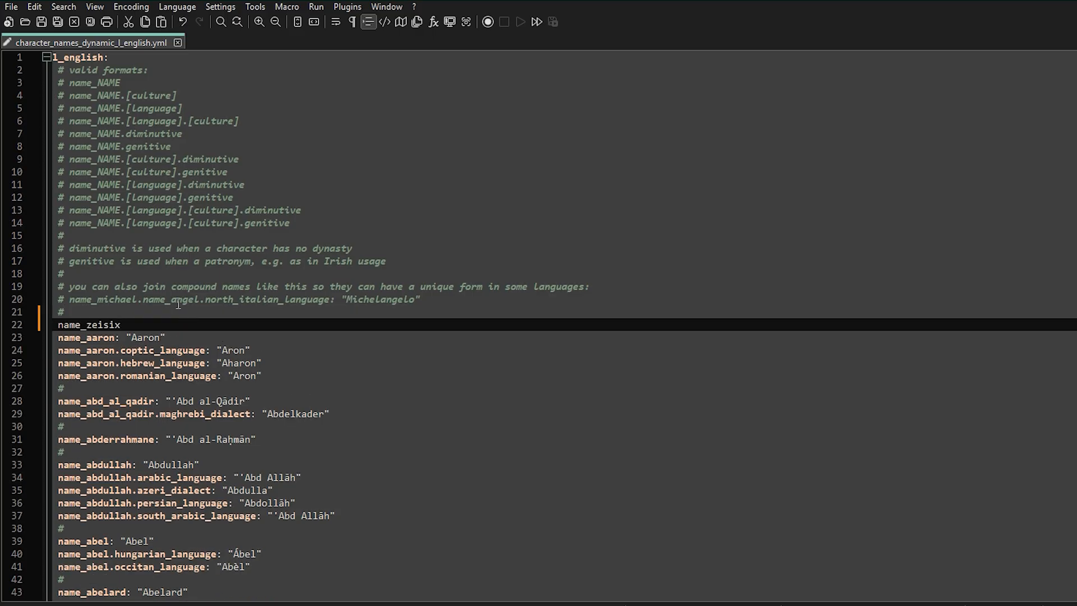
{"action": "type", "text": ": \"Zei\""}
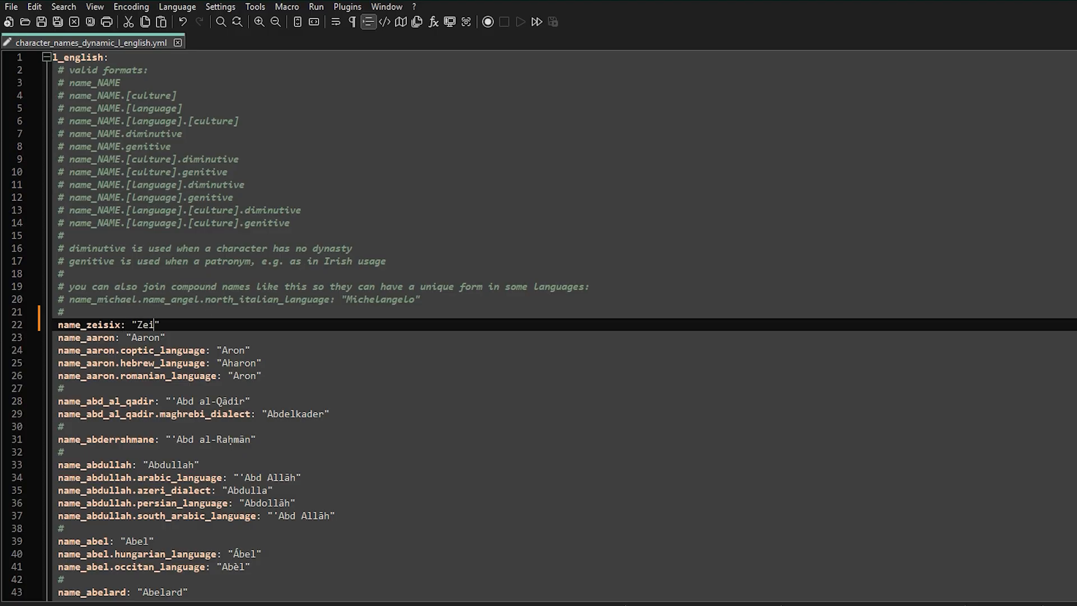
{"action": "right_click", "coordinate": [570, 504]}
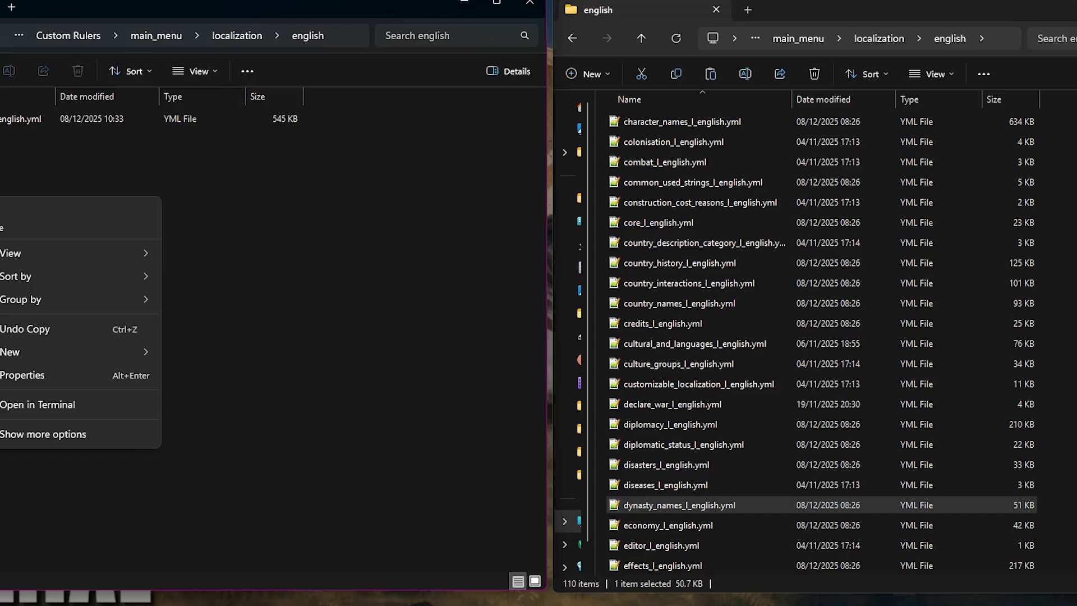
{"action": "double_click", "coordinate": [676, 505]}
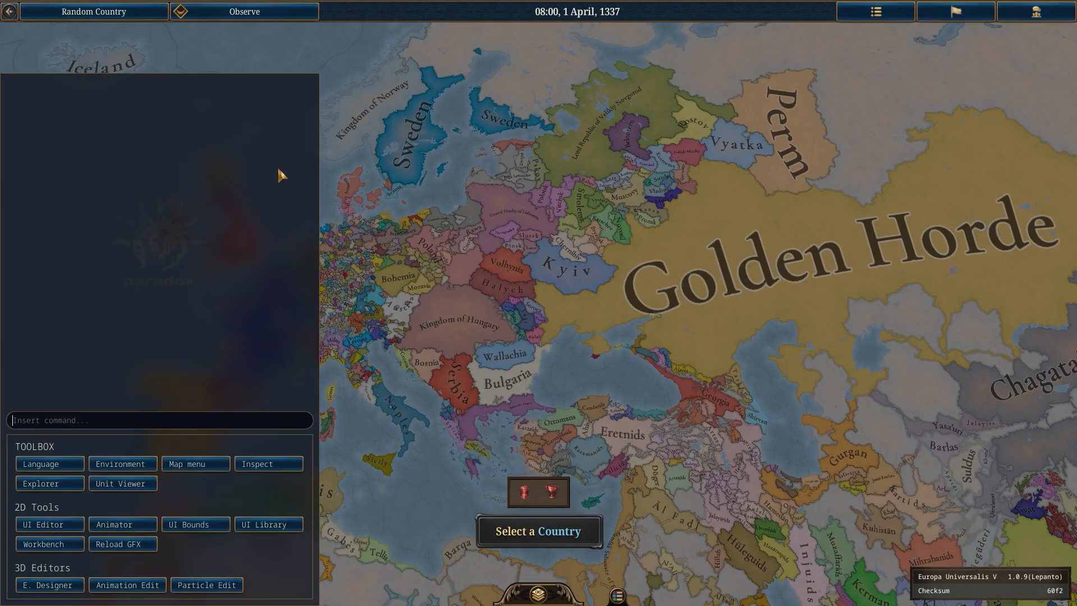
- Run the portrait_editor console command, randomize the DNA and keep the persistent DNA in a note
{"action": "type", "text": "portrait"}
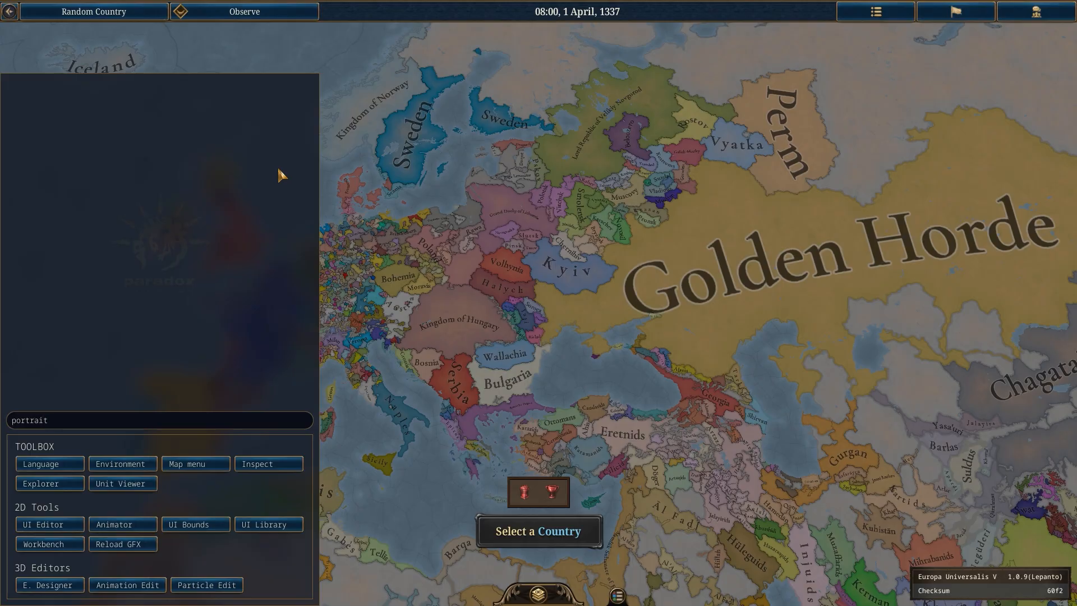
{"action": "type", "text": "_editor"}
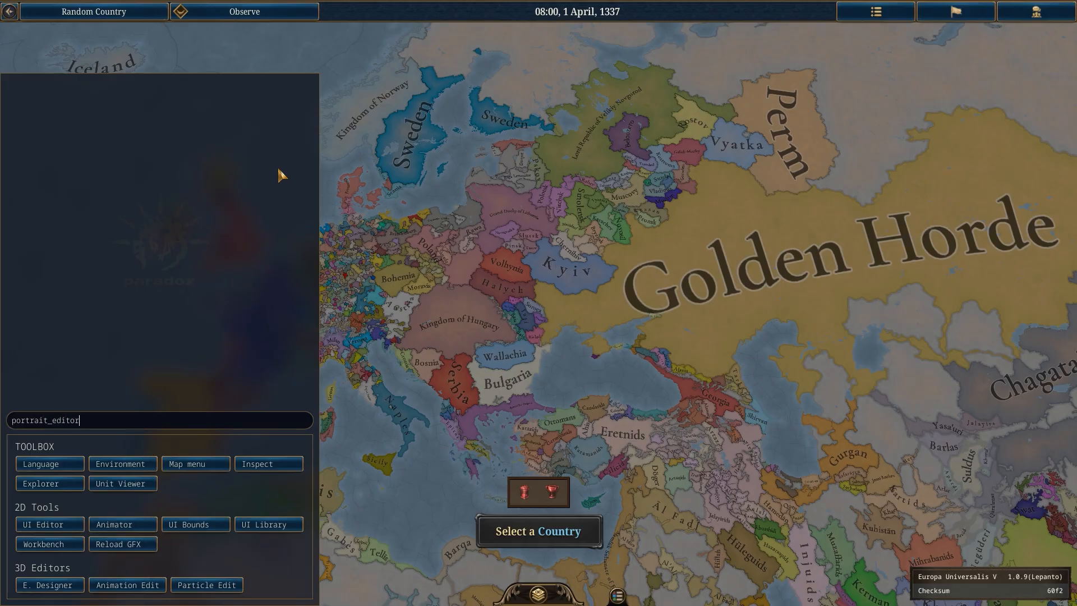
{"action": "key", "text": "Return"}
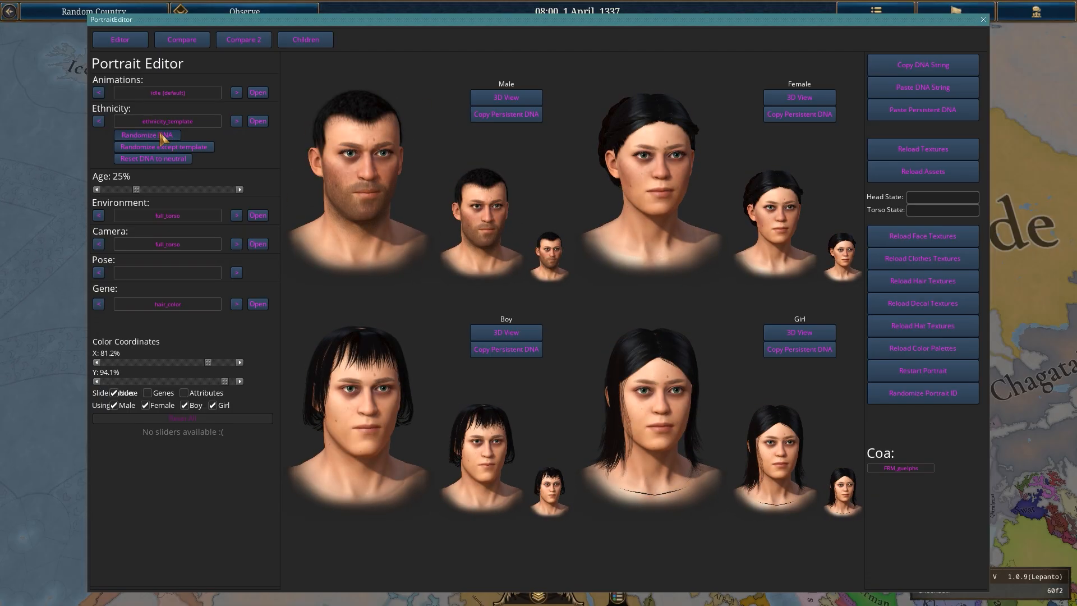
{"action": "left_click", "coordinate": [145, 135]}
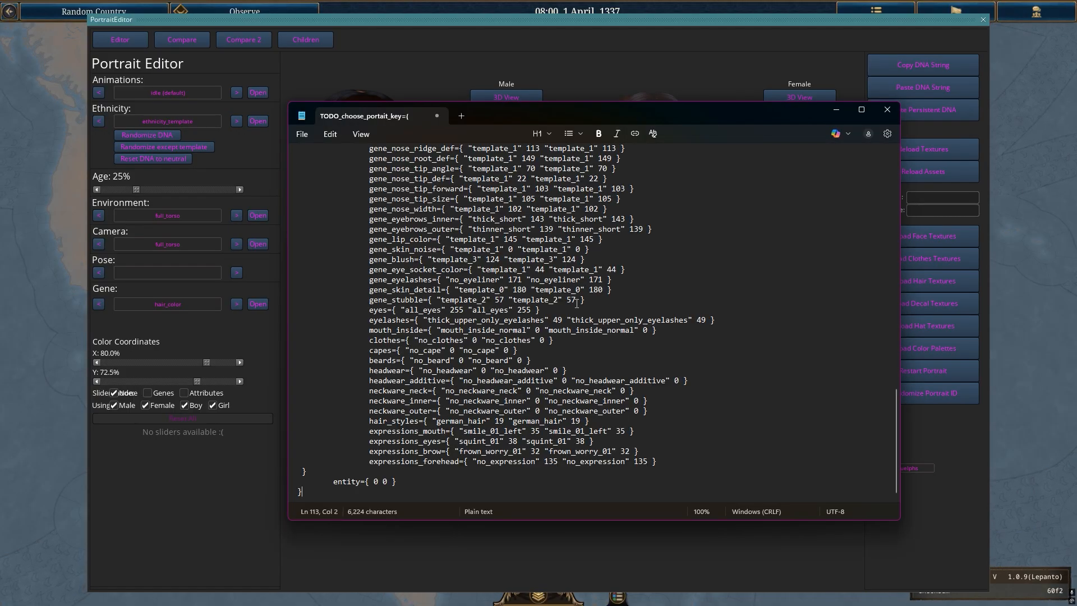
{"action": "scroll", "scroll_direction": "up", "scroll_amount": 3}
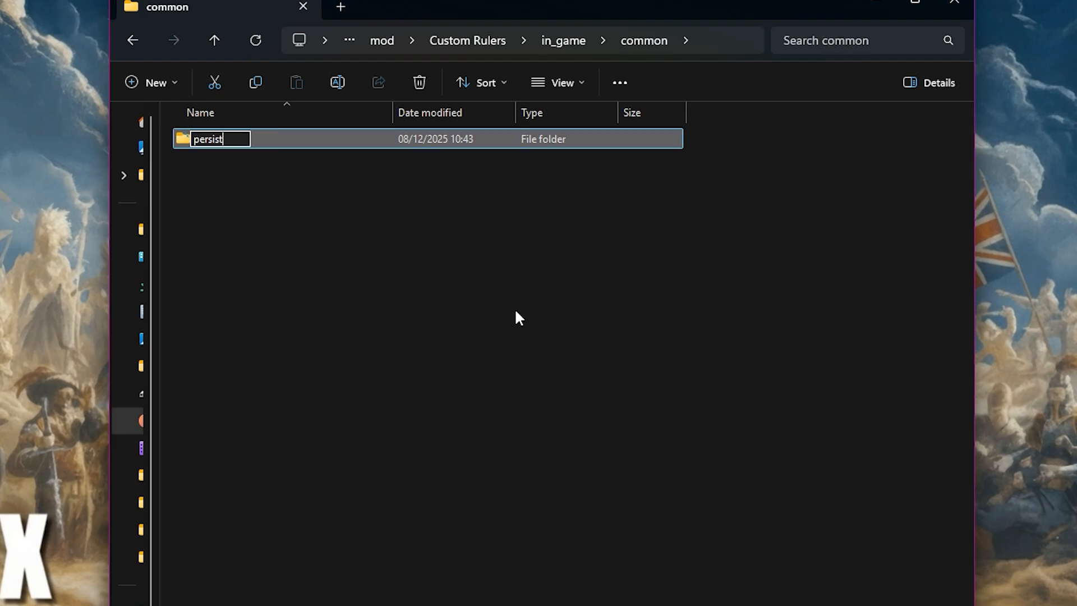
- Create persistent_dna in in_game/common holding a copied custom_characters.txt and load it for editing
{"action": "type", "text": "ent_"}
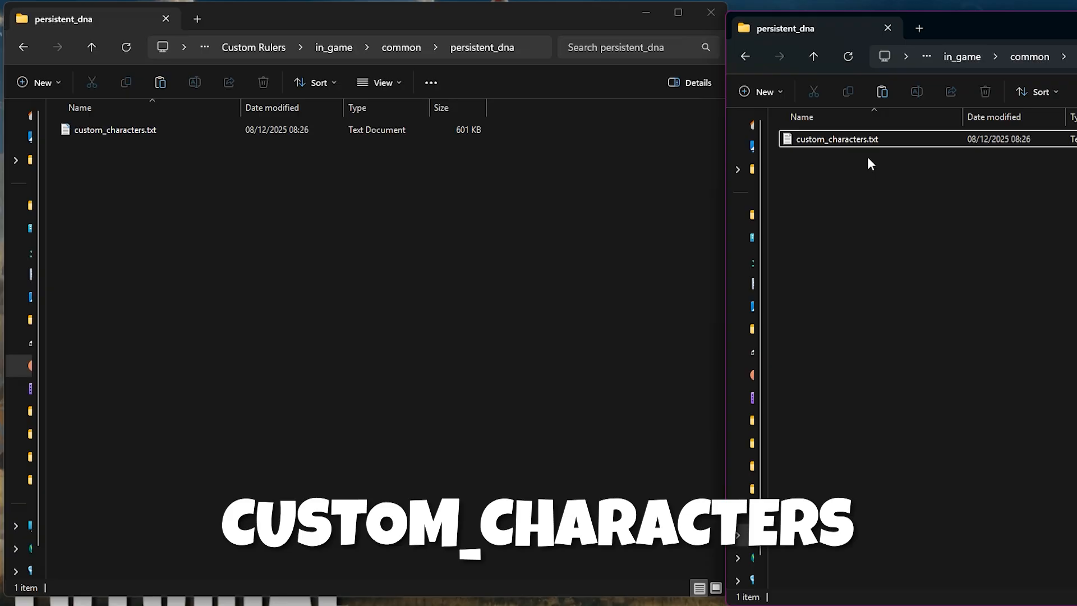
{"action": "double_click", "coordinate": [114, 129]}
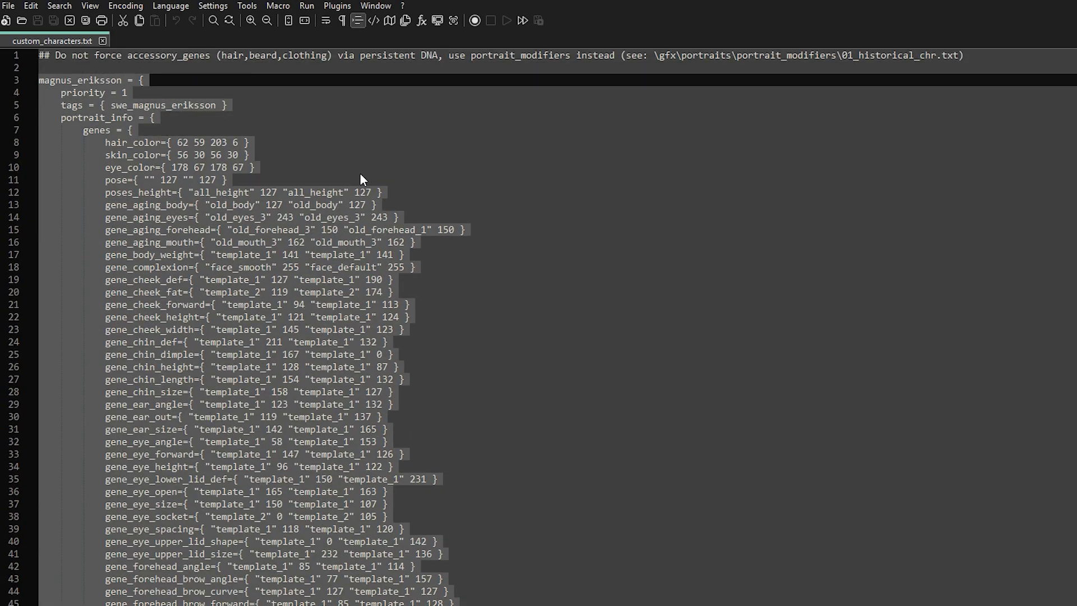
- Replace custom_characters.txt content with the Zeisix persistent DNA block and save
{"action": "scroll", "scroll_direction": "down", "scroll_amount": 3}
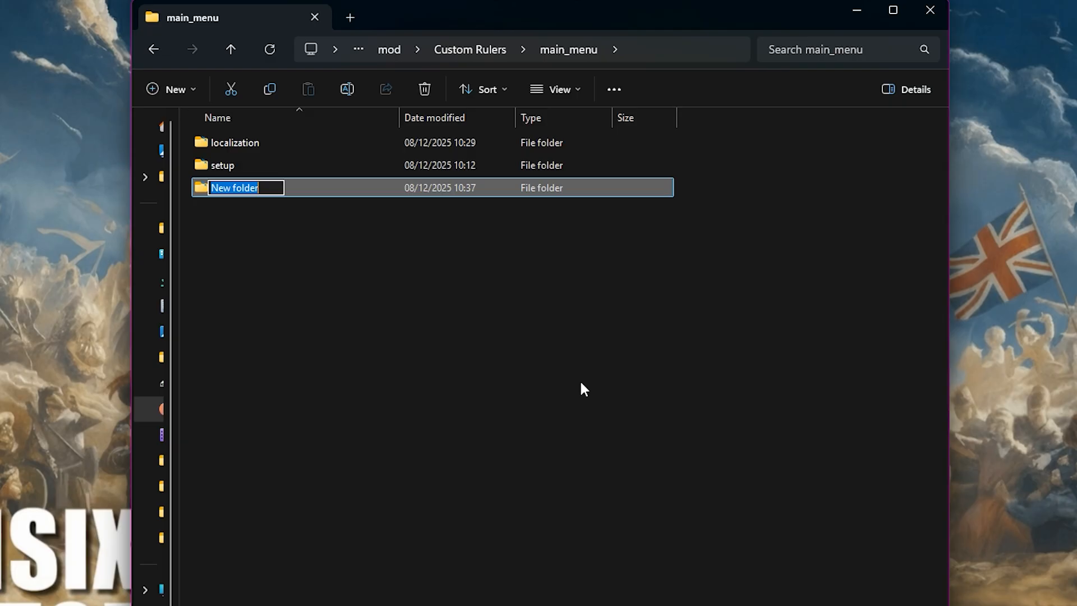
- Build gfx/portraits/portrait_modifiers in main_menu and copy 01_historical_chr.txt into it for editing
{"action": "type", "text": "gfx"}
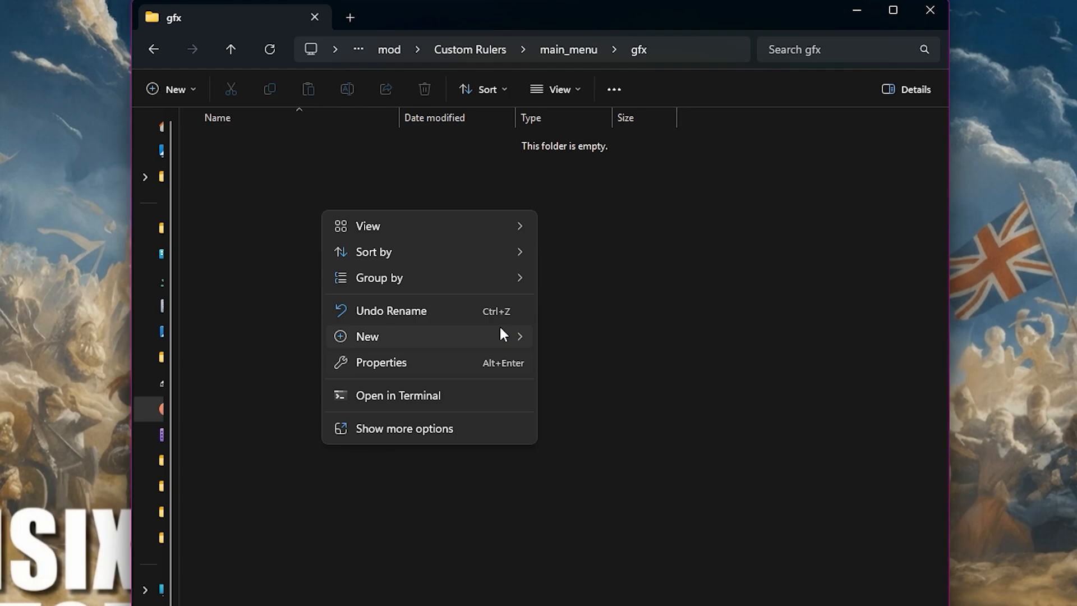
{"action": "left_click", "coordinate": [367, 336]}
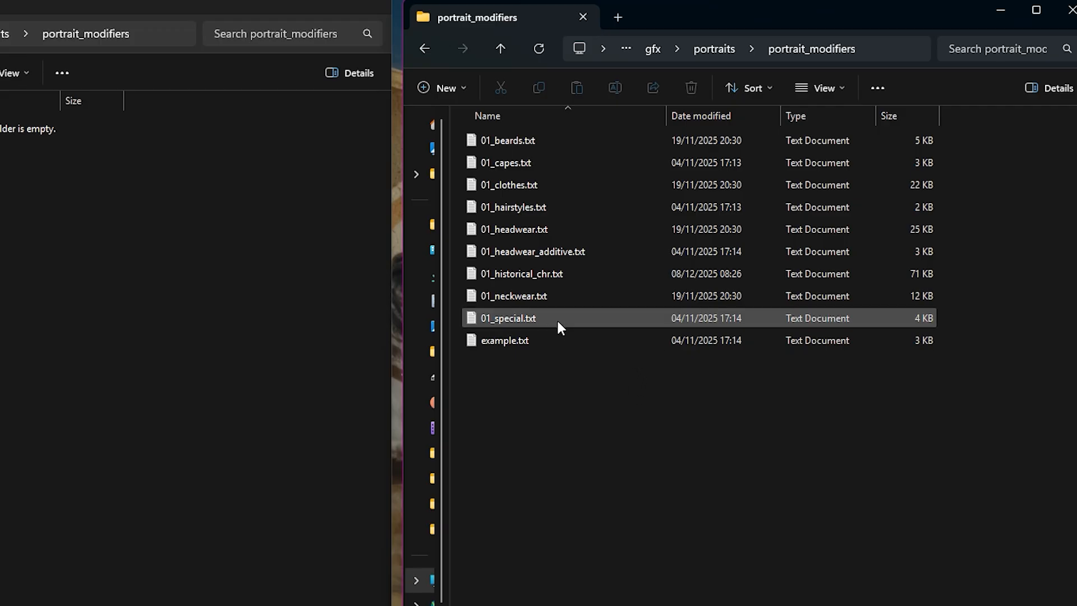
{"action": "left_click", "coordinate": [522, 273]}
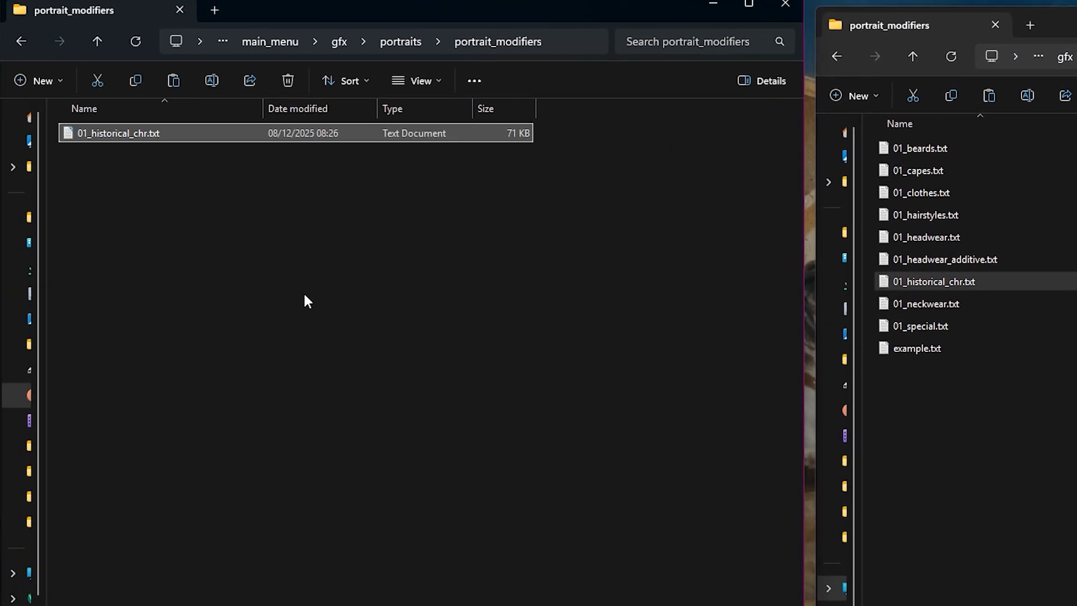
{"action": "double_click", "coordinate": [119, 132]}
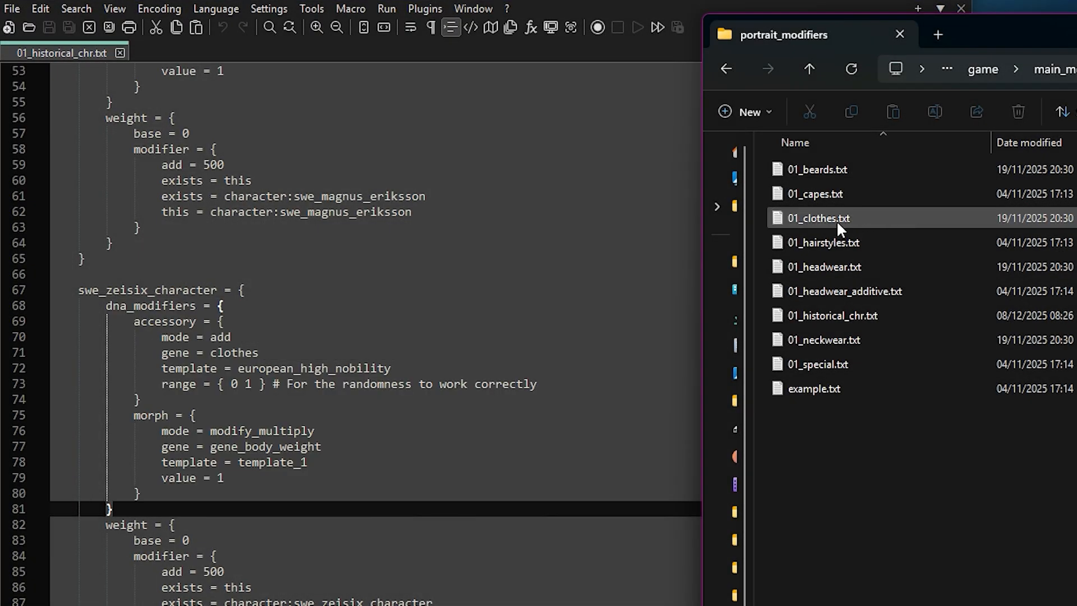
- Launch the game and check that Scania shows King Zeisix with the custom portrait
{"action": "double_click", "coordinate": [817, 218]}
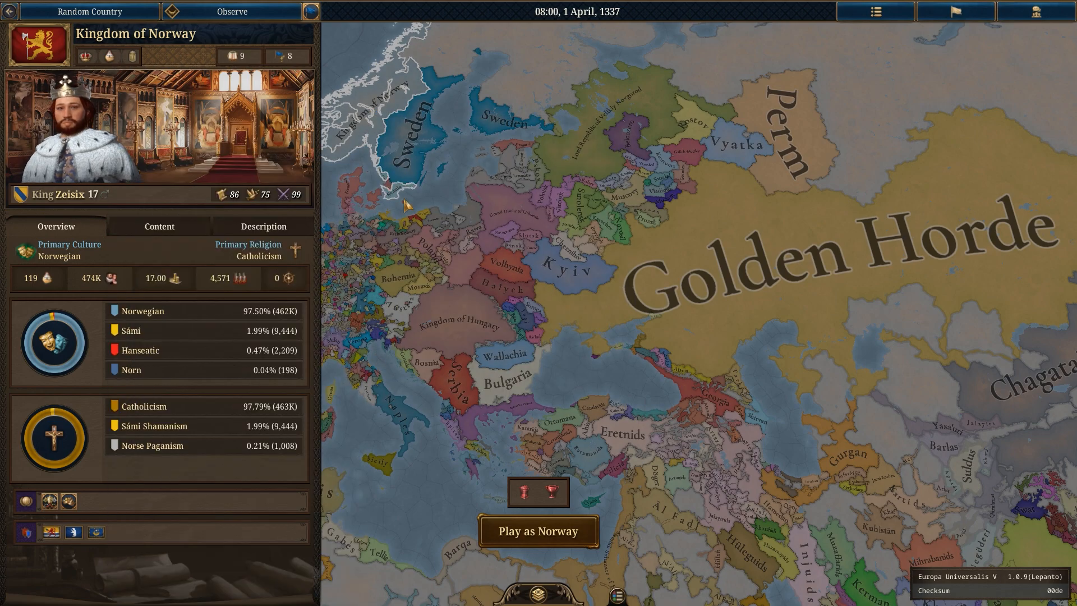
{"action": "left_click", "coordinate": [398, 195]}
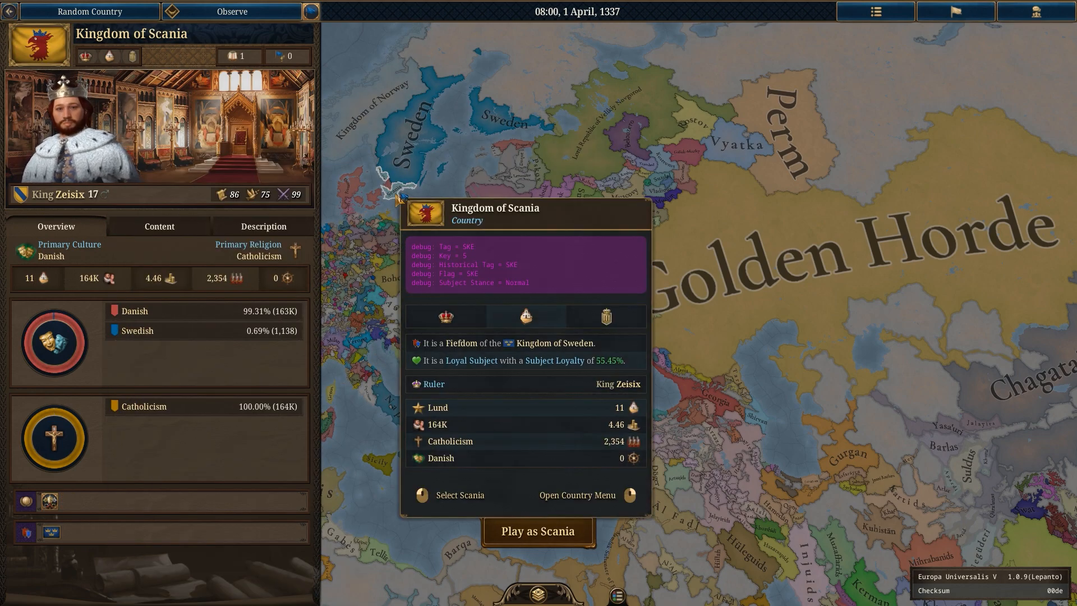